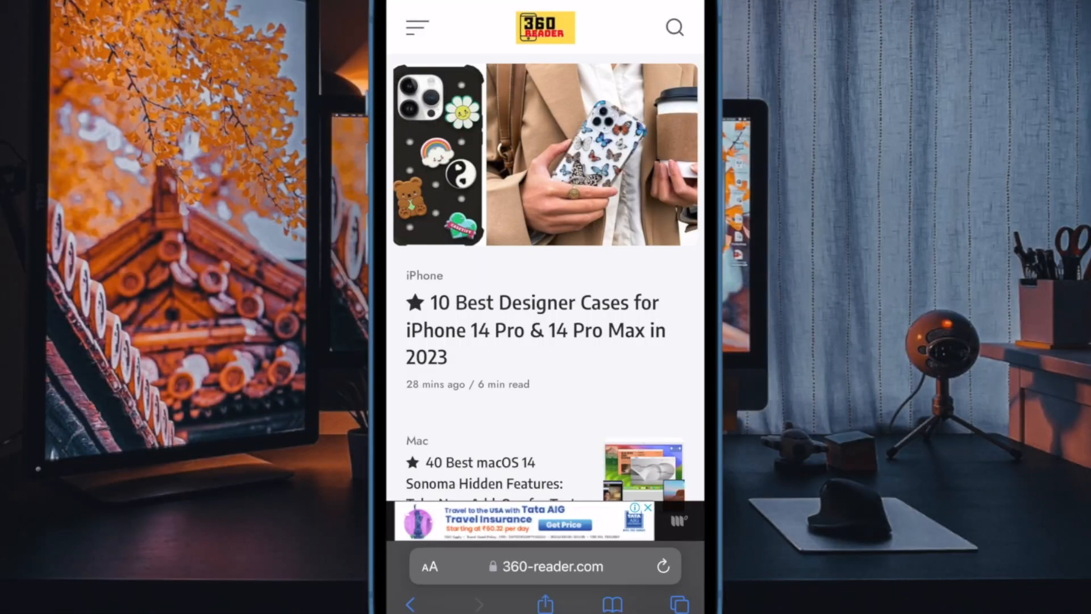
Scroll through the page in Safari and dismiss the share sheet.
scroll("down", 3)
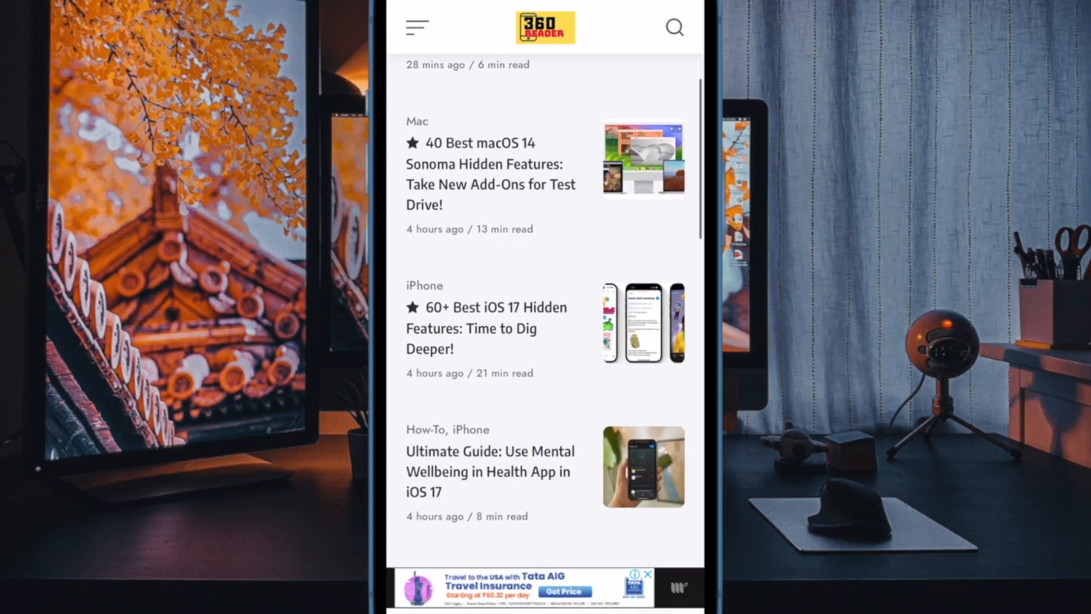
scroll("down", 3)
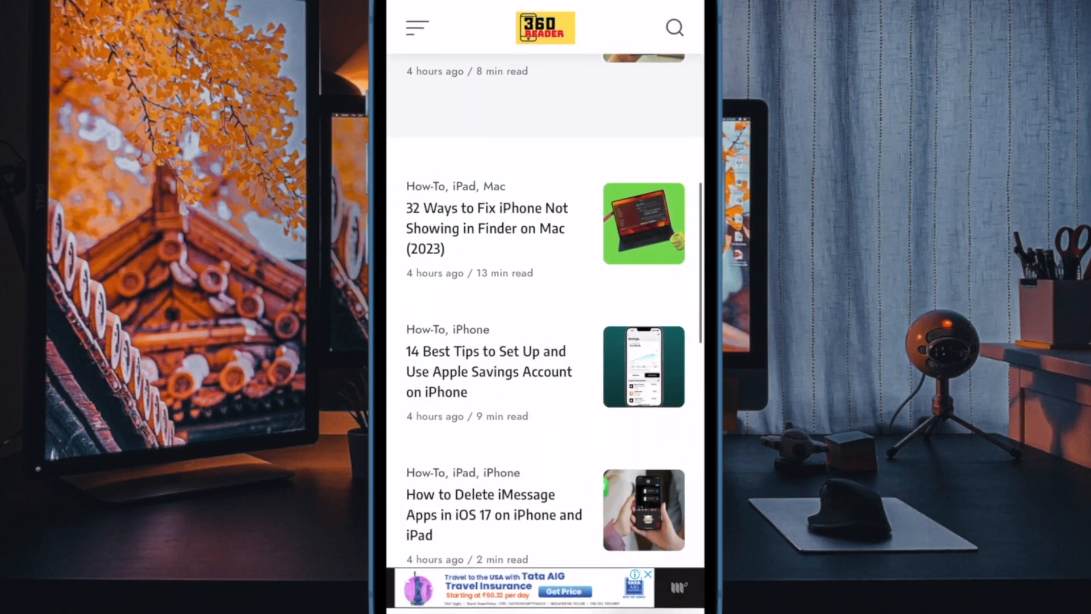
scroll("down", 3)
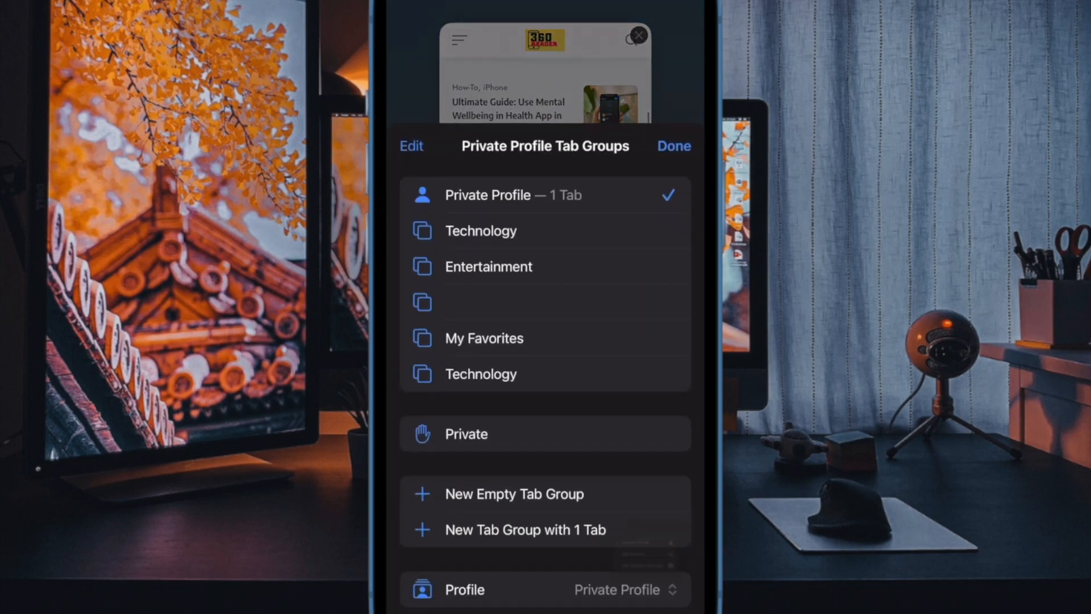
left_click(622, 590)
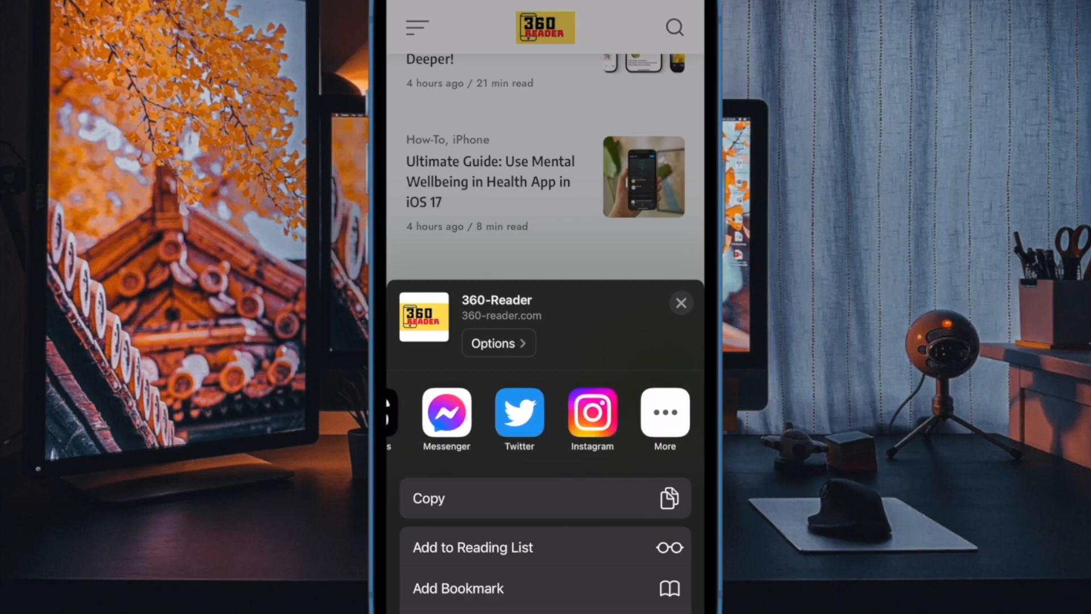
scroll("left", 3)
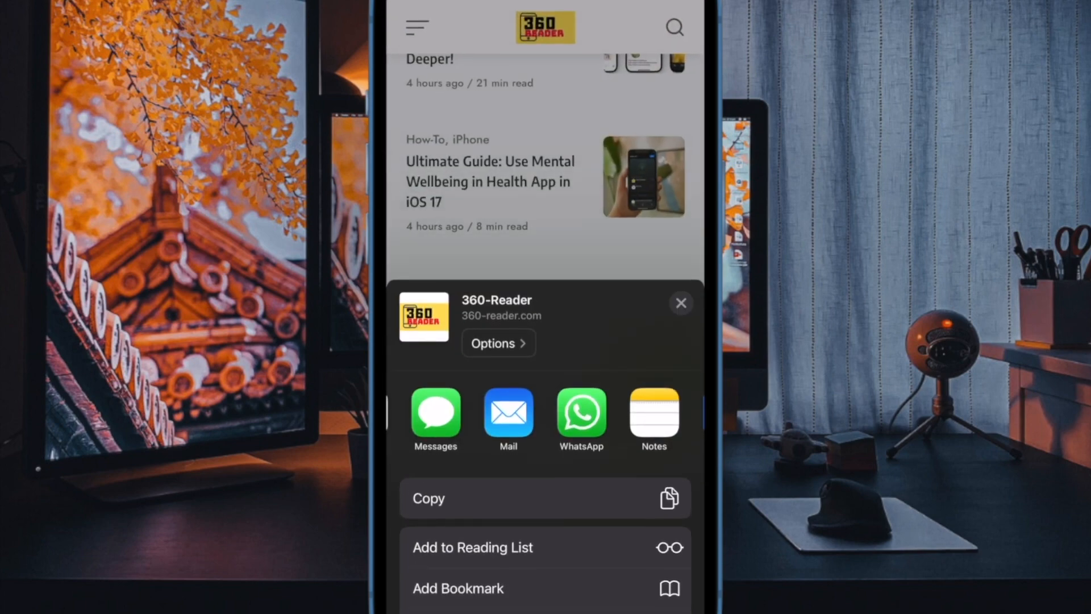
left_click(681, 302)
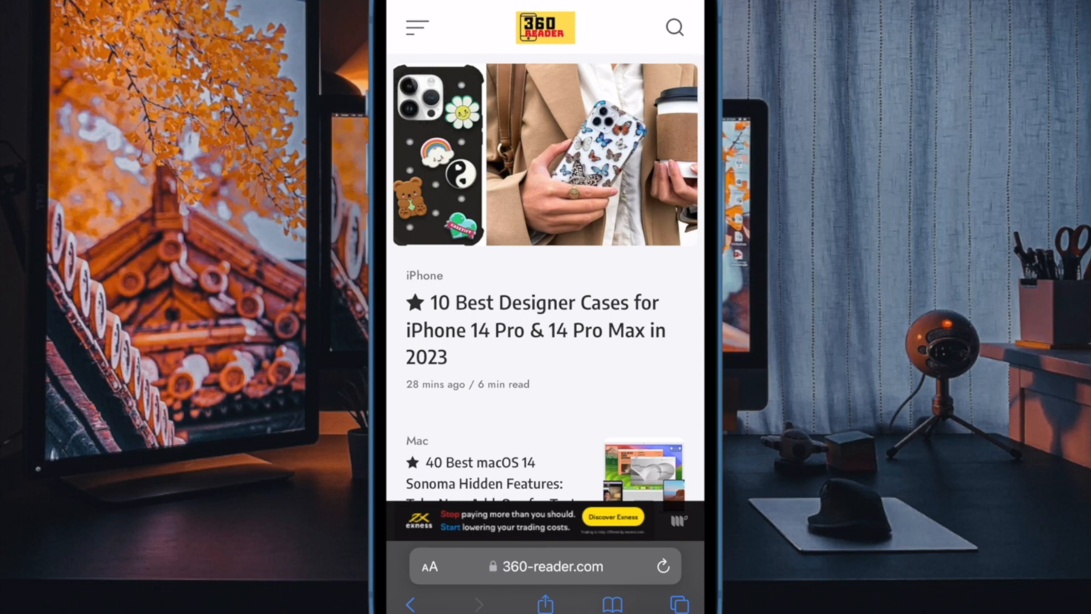
Leave Safari's tab overview and bring up the Settings app list with the Safari row.
left_click(679, 603)
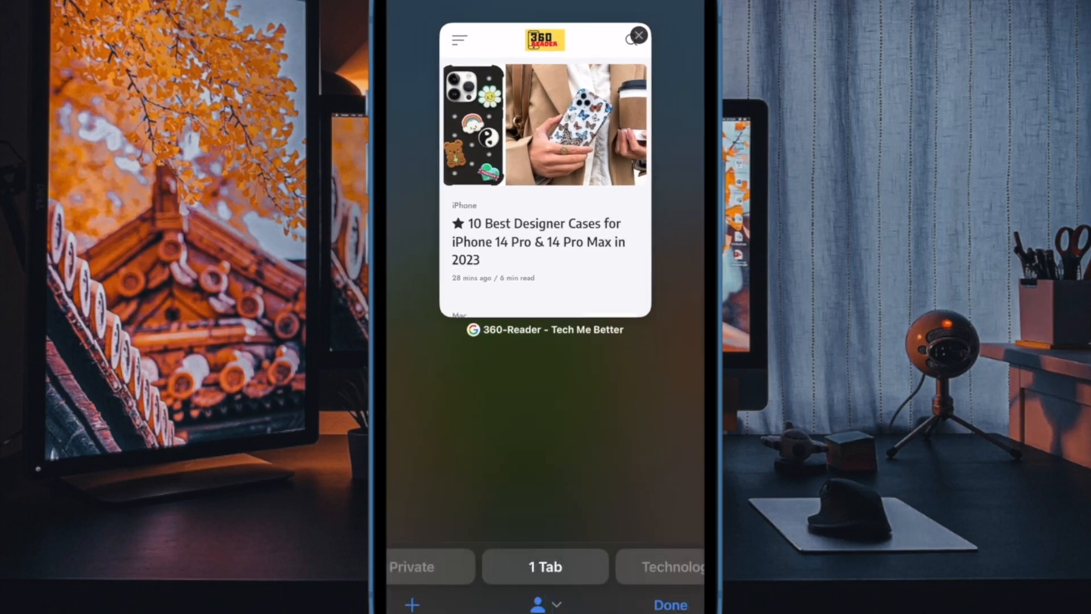
left_click(544, 566)
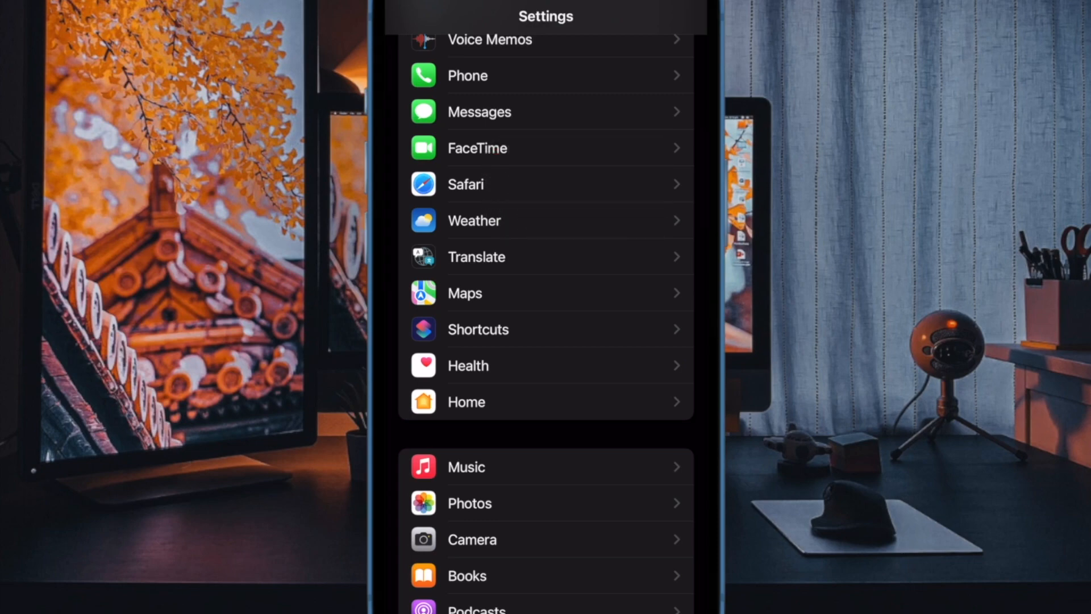
Choose All history for the RK FROM 360 READER profile in Safari's Clear History options.
left_click(465, 184)
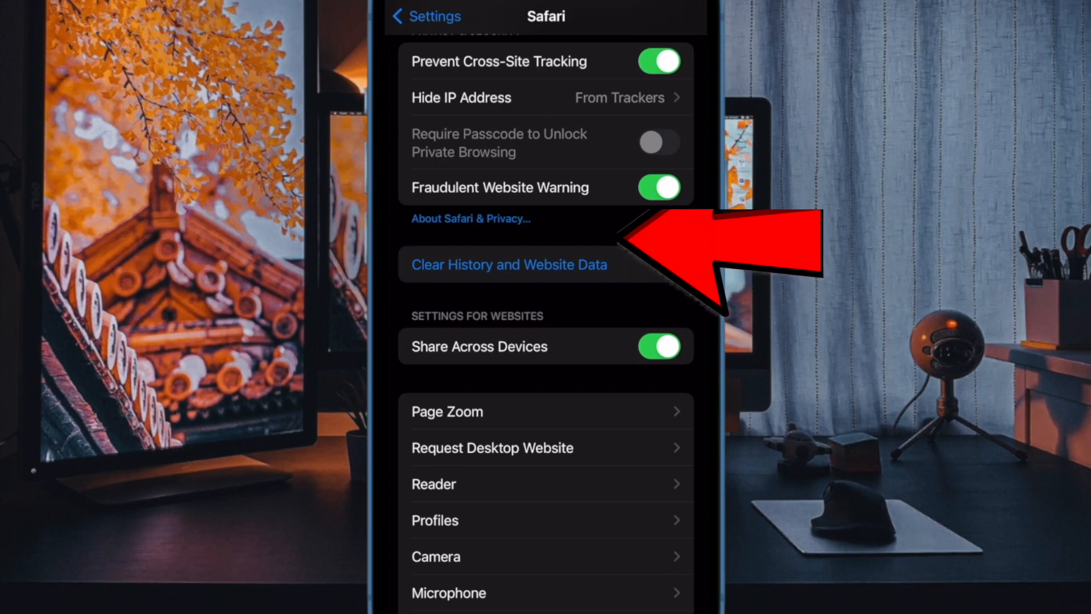
left_click(508, 265)
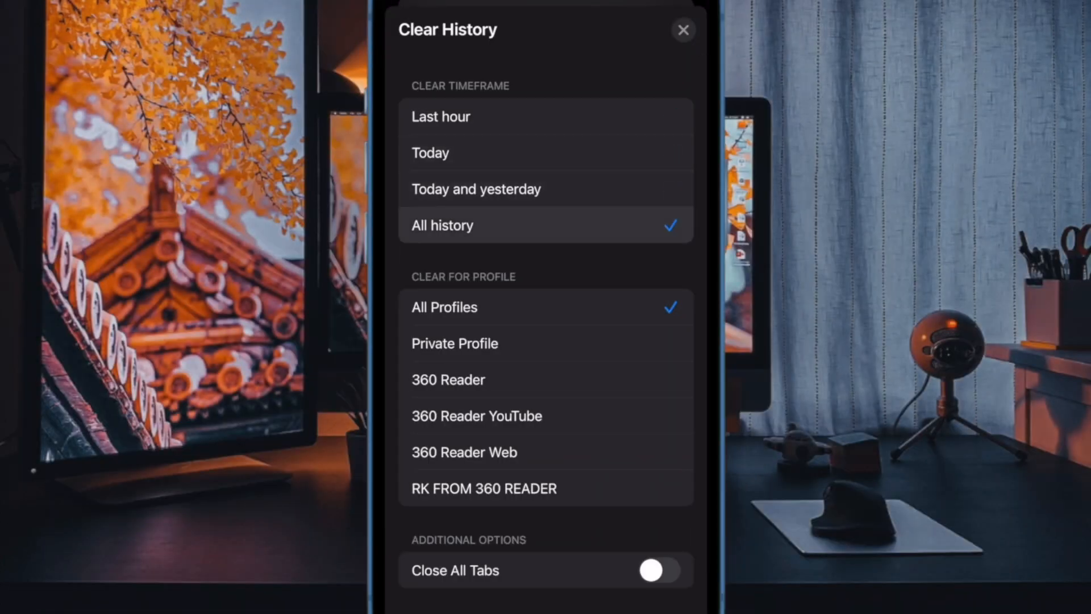
left_click(476, 189)
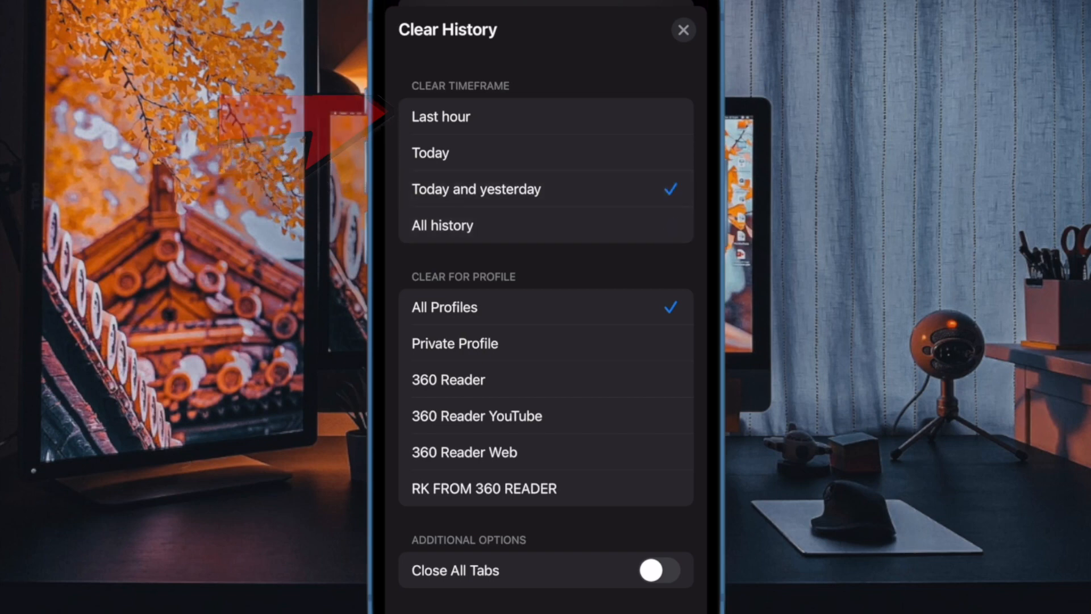
left_click(441, 116)
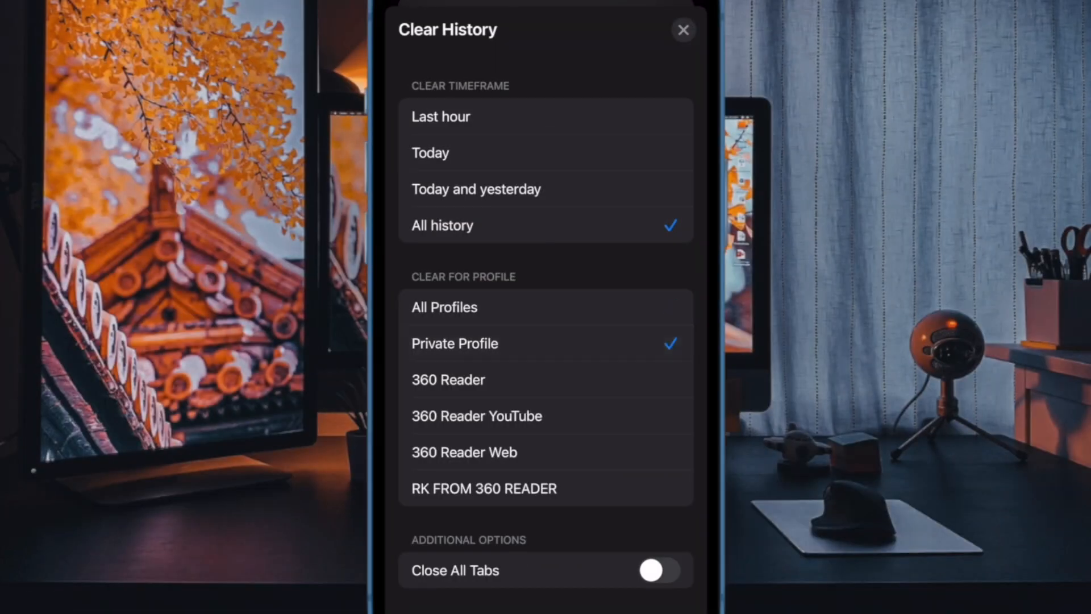
left_click(476, 416)
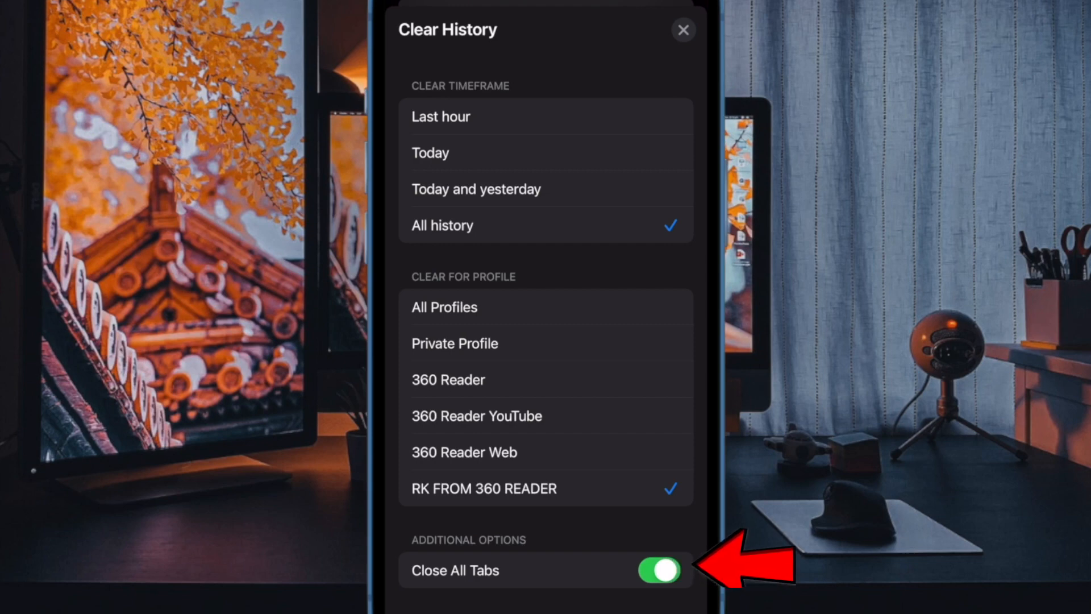
Confirm Clear History and dismiss the Favorites sheet to show Safari's empty start page.
left_click(658, 570)
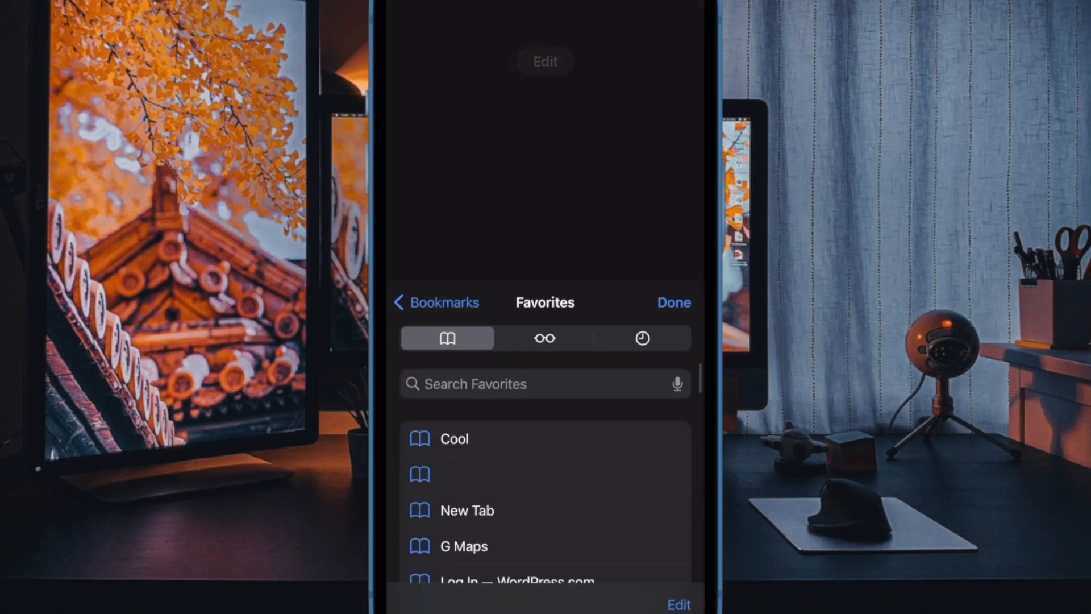
left_click(672, 302)
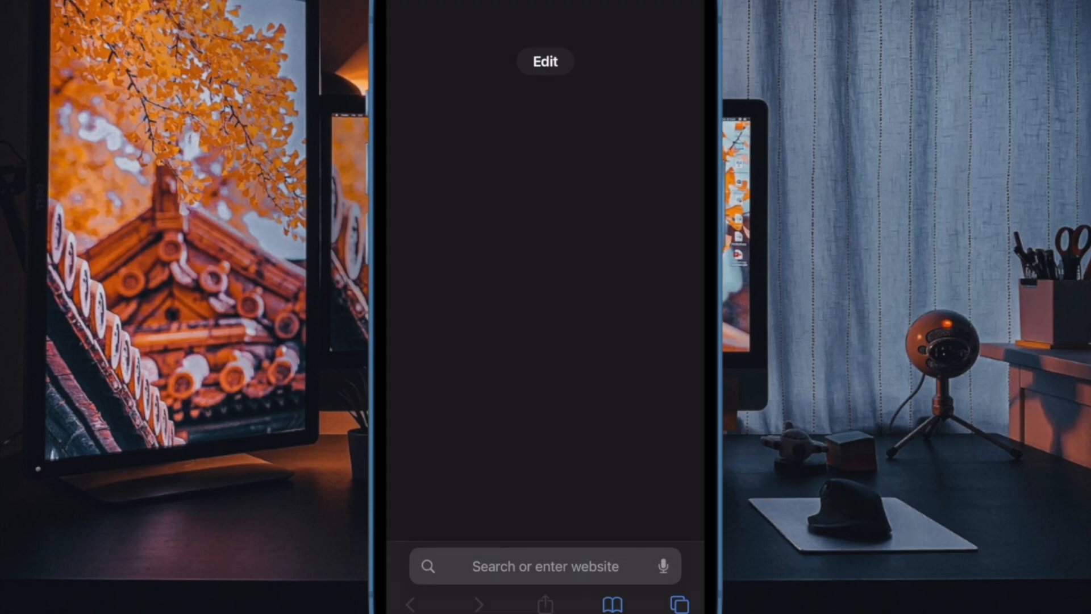